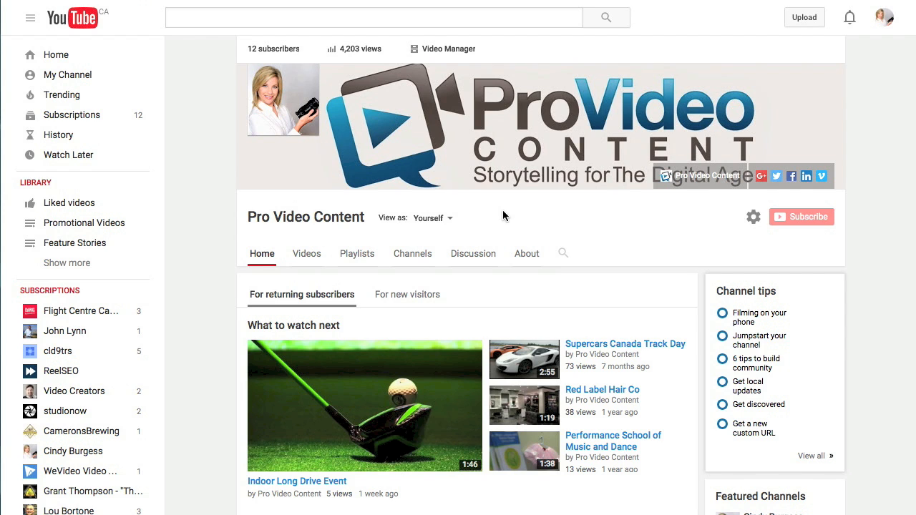
pyautogui.moveTo(460, 79)
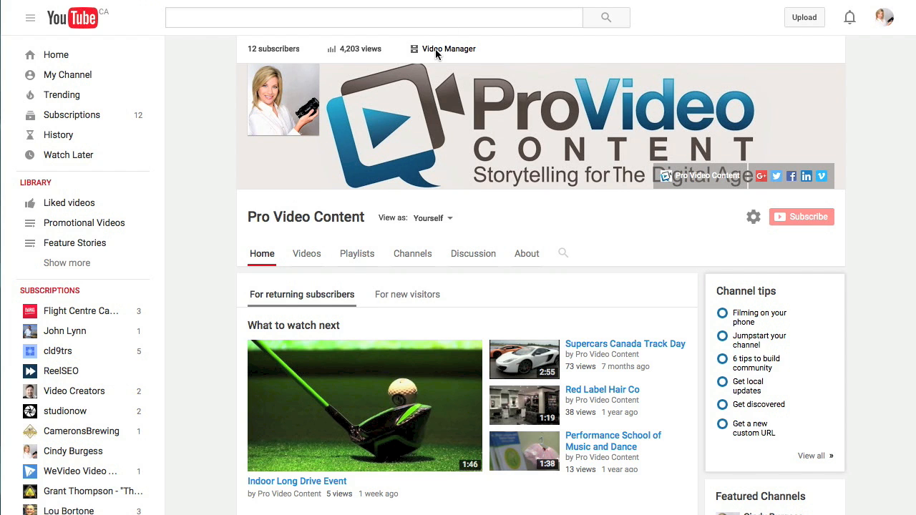
# Open the Cards editor for TutsPlusCindyBurgess from Video Manager's Edit menu
pyautogui.click(449, 49)
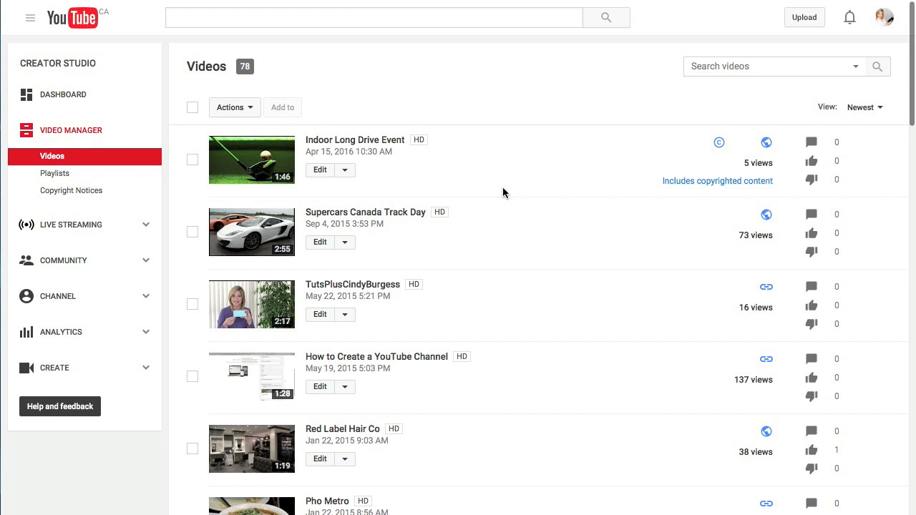
pyautogui.scroll(-3)
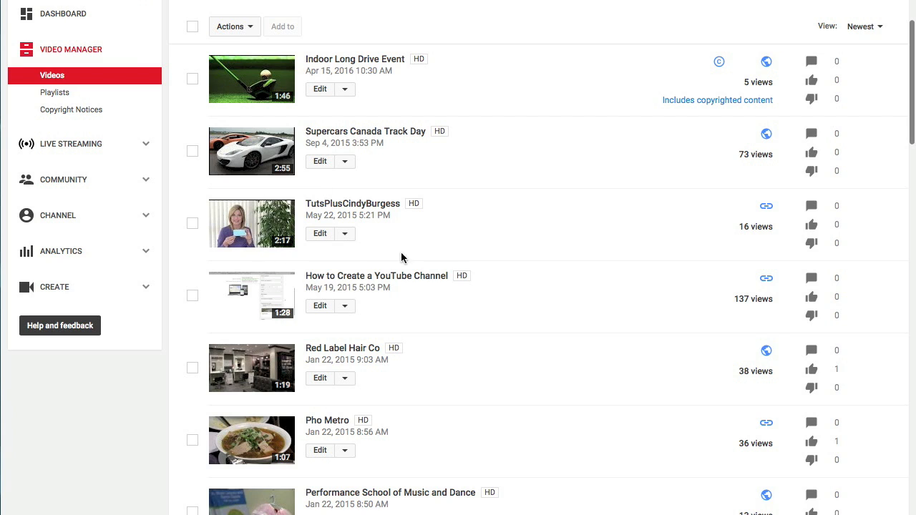
pyautogui.moveTo(352, 251)
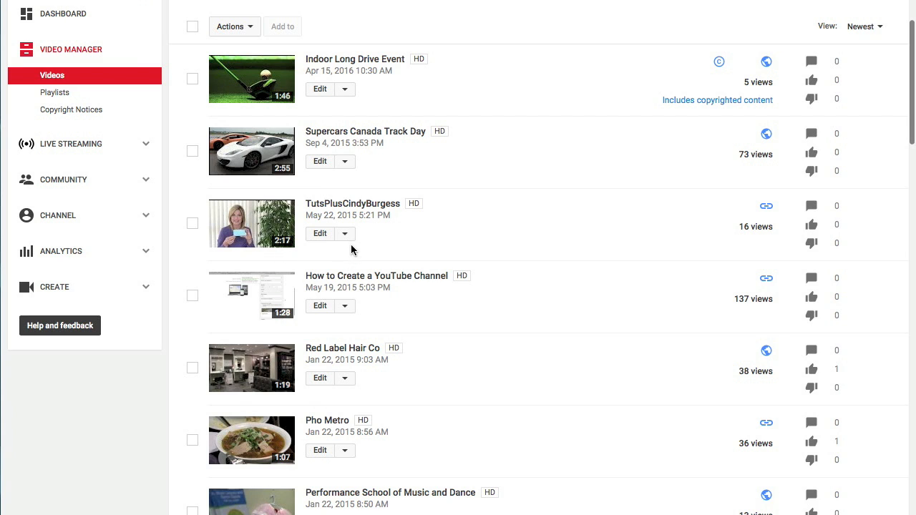
pyautogui.click(344, 233)
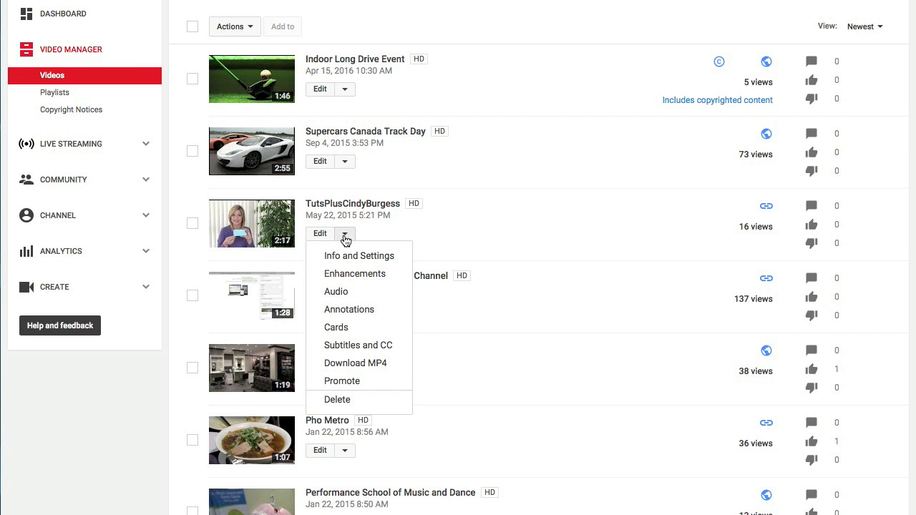
pyautogui.moveTo(337, 327)
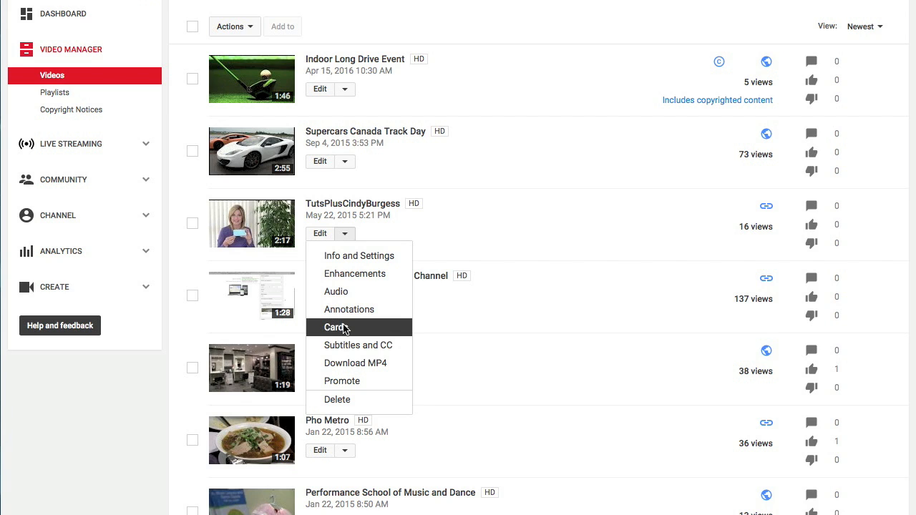
pyautogui.click(334, 327)
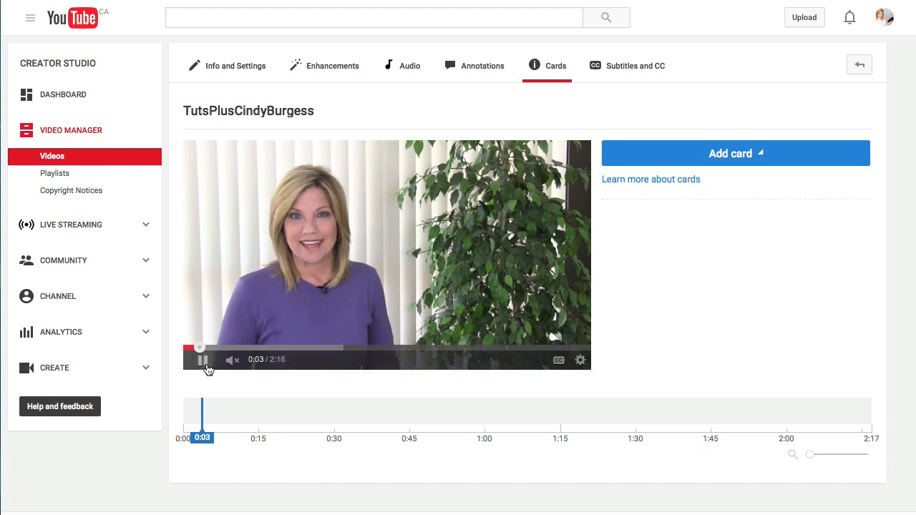
# Pause at 0:04 and show the Video or Playlist, Channel, Poll and Link card types
pyautogui.click(203, 359)
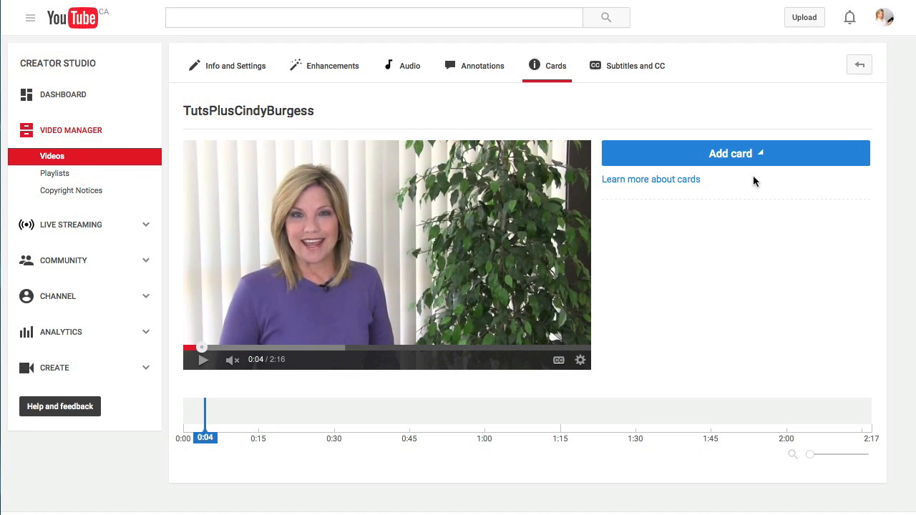
pyautogui.click(735, 153)
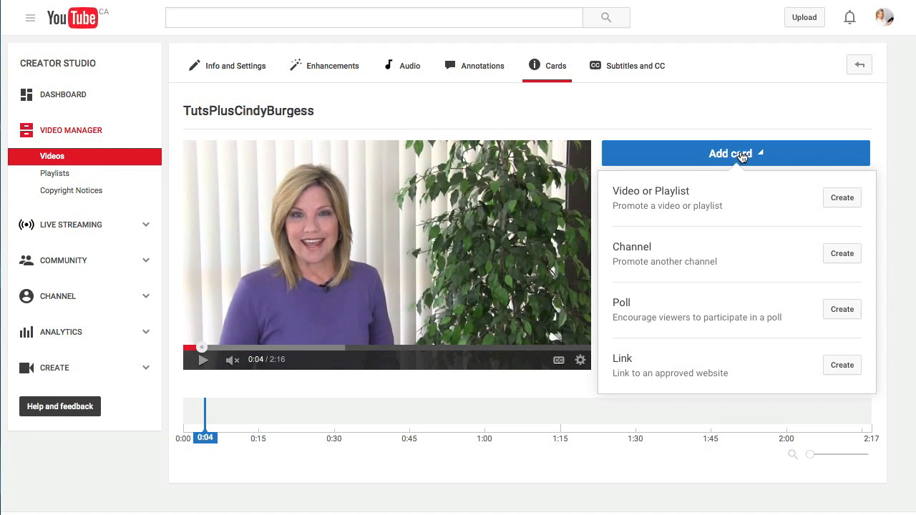
pyautogui.moveTo(783, 279)
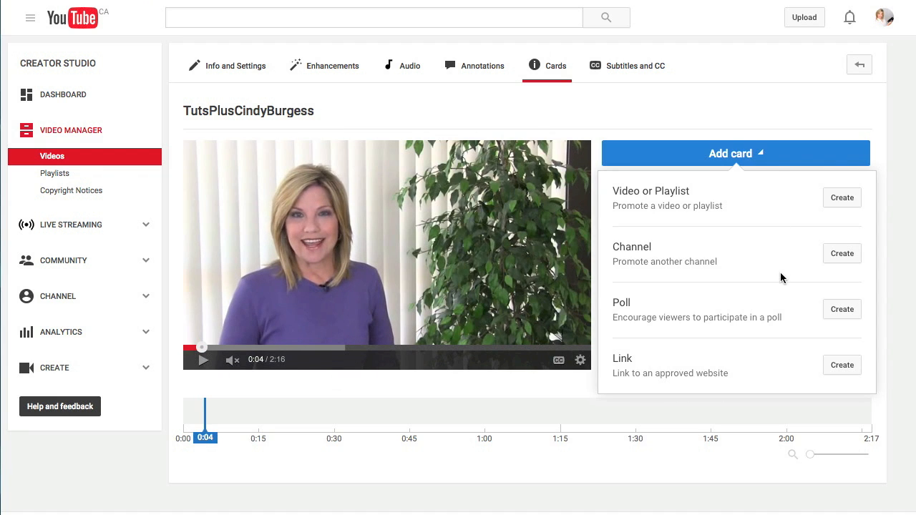
pyautogui.moveTo(261, 415)
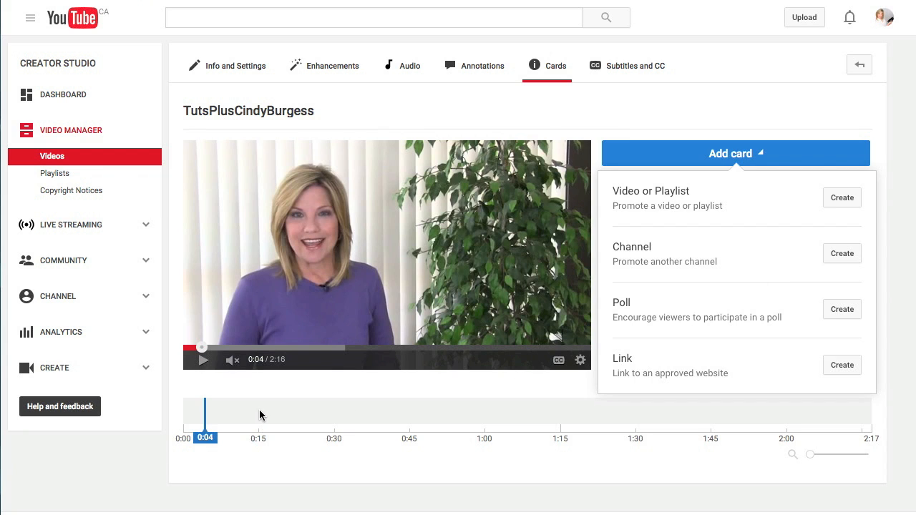
pyautogui.moveTo(690, 417)
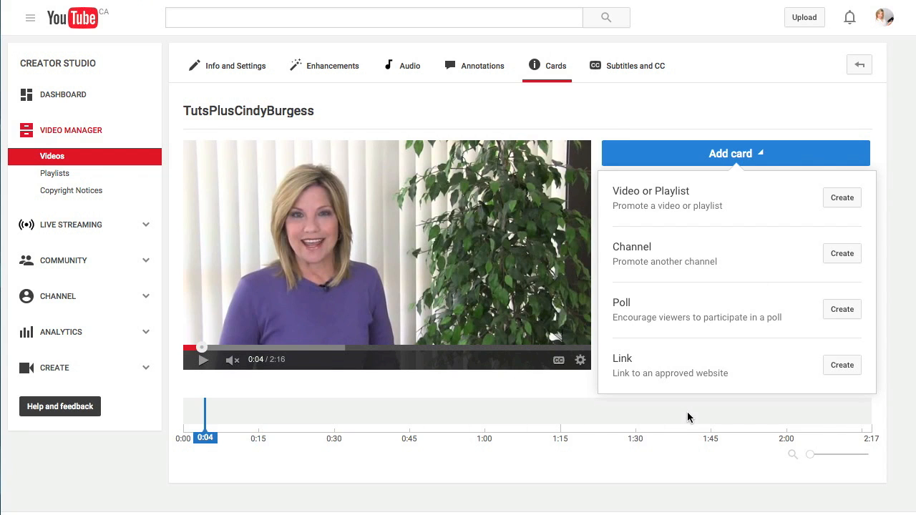
pyautogui.moveTo(408, 417)
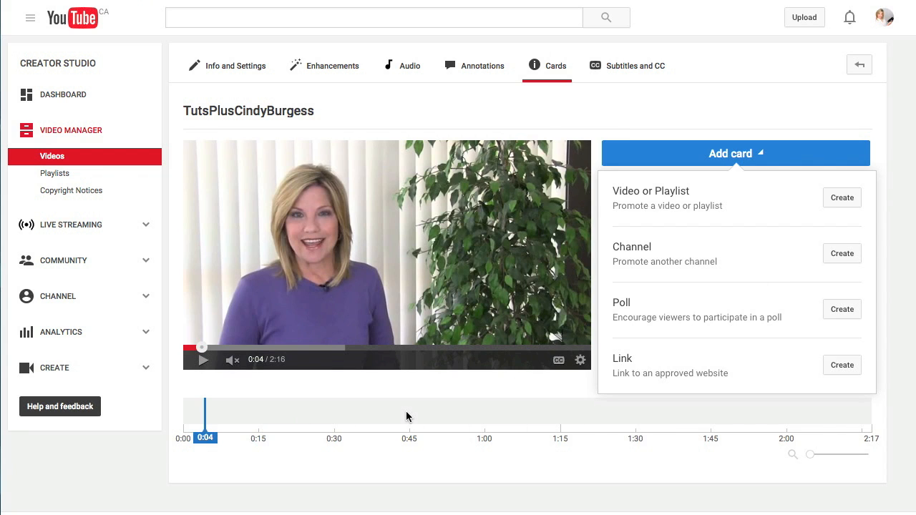
pyautogui.moveTo(747, 249)
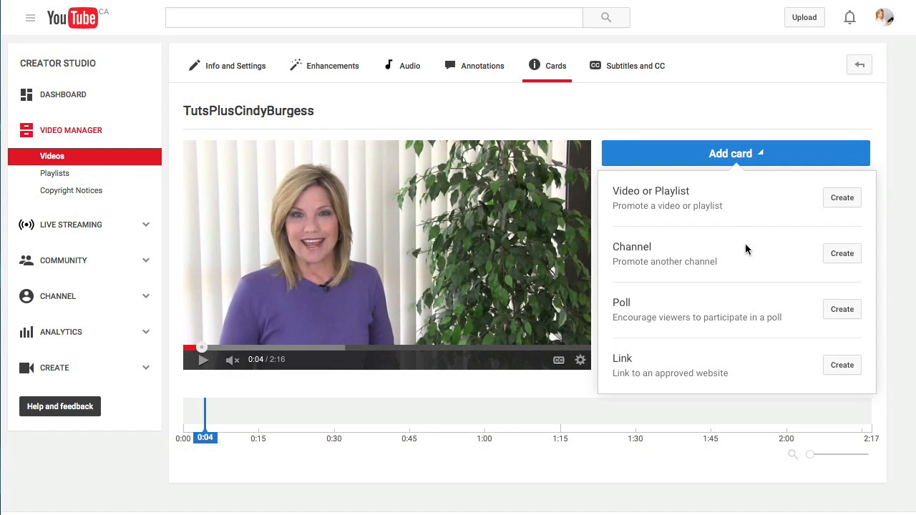
pyautogui.moveTo(757, 204)
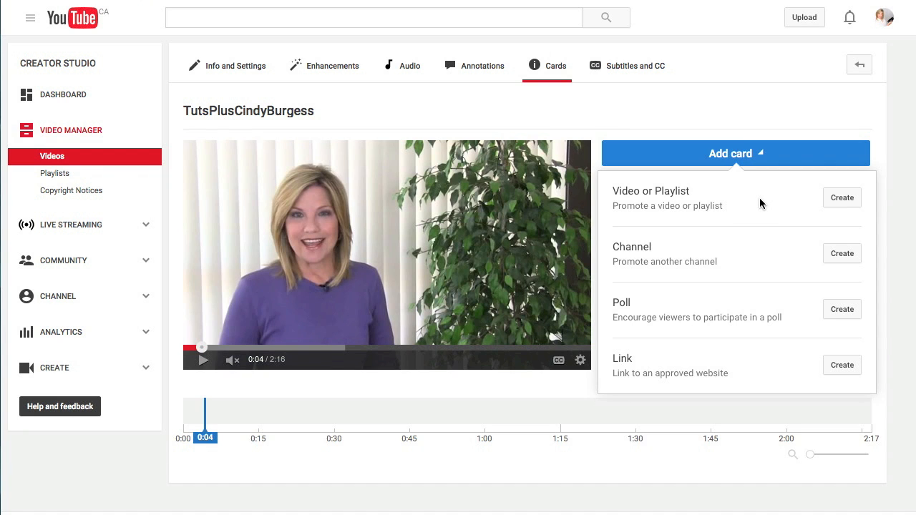
# Create a video card at 0:04 suggesting the uploaded Indoor Long Drive Event video
pyautogui.click(843, 198)
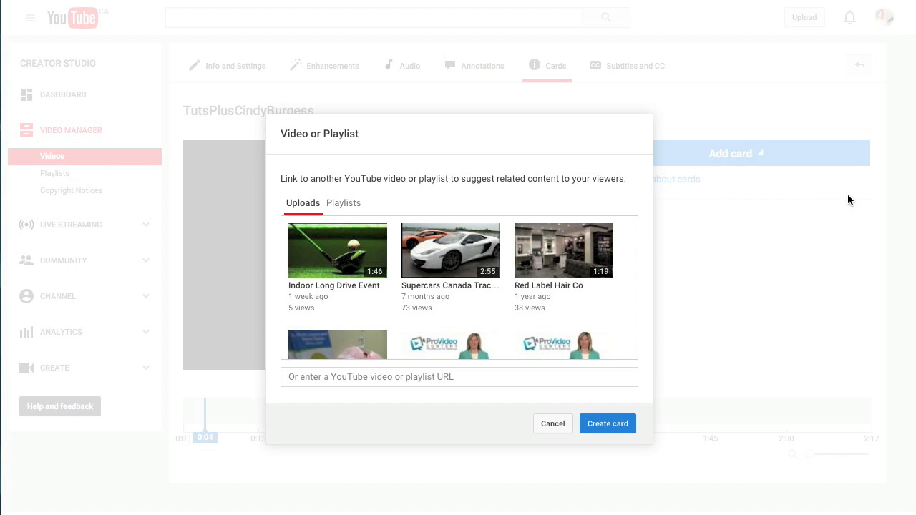
pyautogui.moveTo(337, 258)
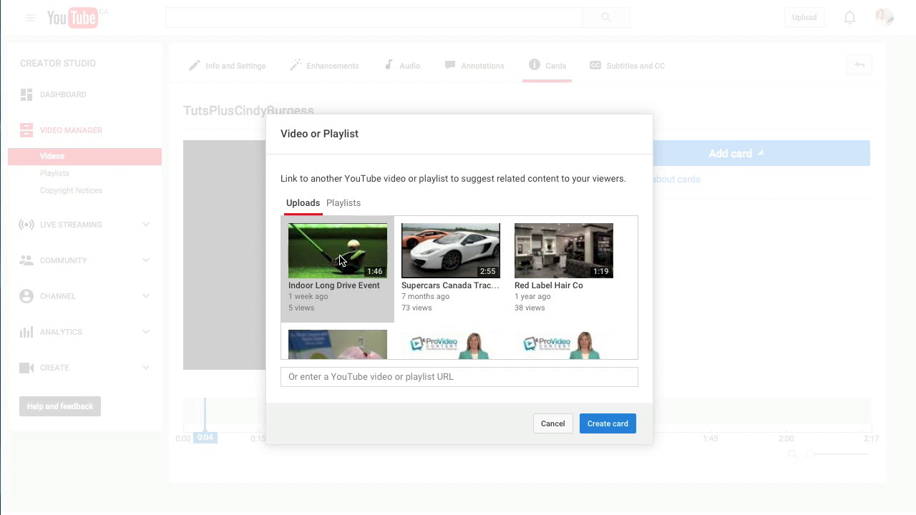
pyautogui.click(607, 423)
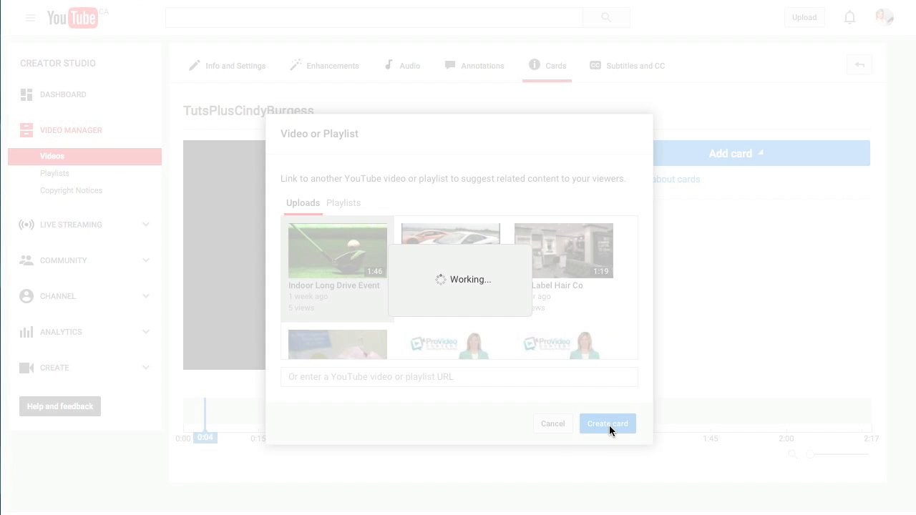
pyautogui.click(608, 423)
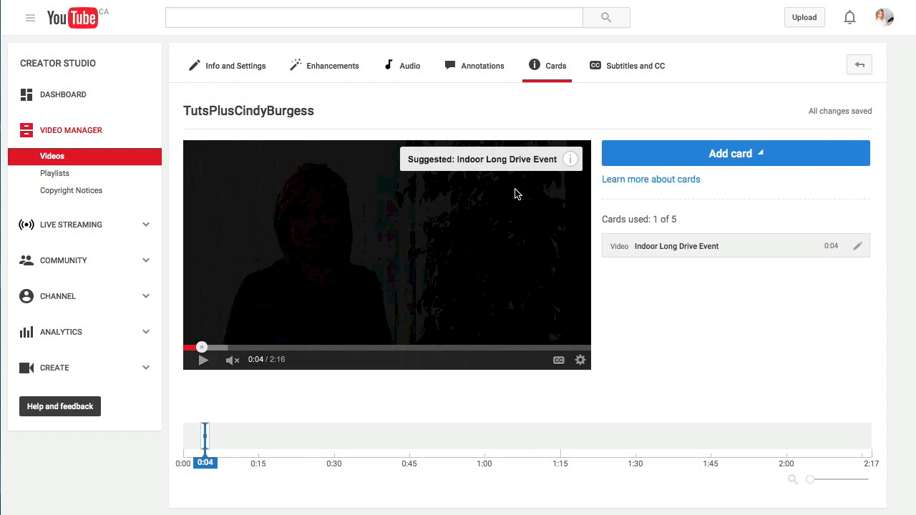
pyautogui.moveTo(453, 168)
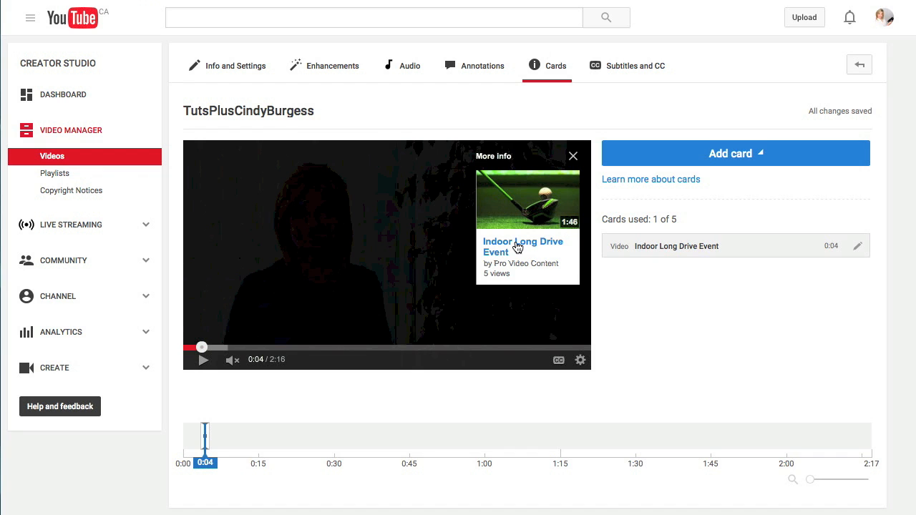
pyautogui.moveTo(542, 309)
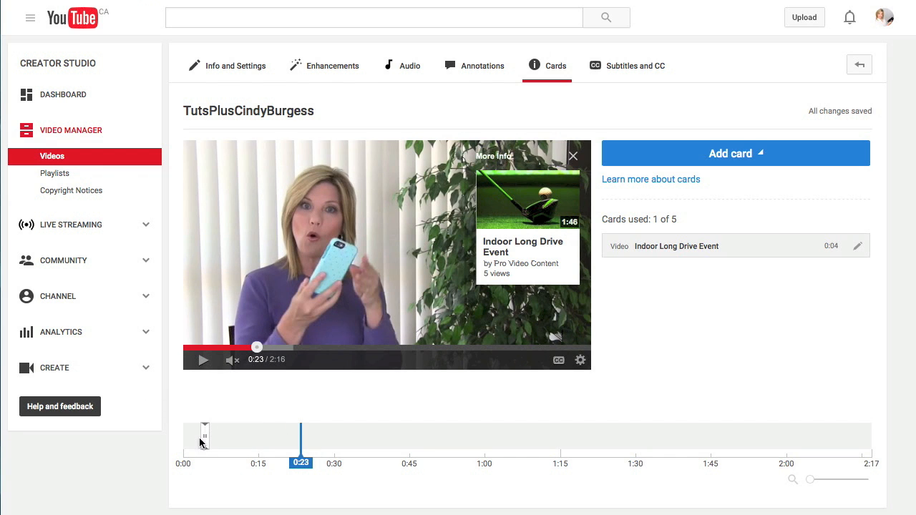
# Move the Indoor Long Drive Event card to 1:11, then delete it
pyautogui.moveTo(204, 436); pyautogui.dragTo(292, 436)
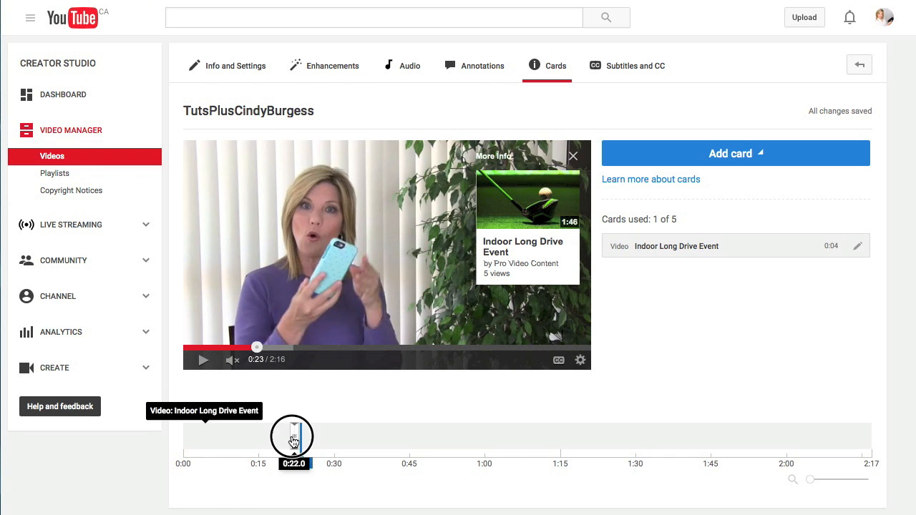
pyautogui.moveTo(293, 437); pyautogui.dragTo(543, 437)
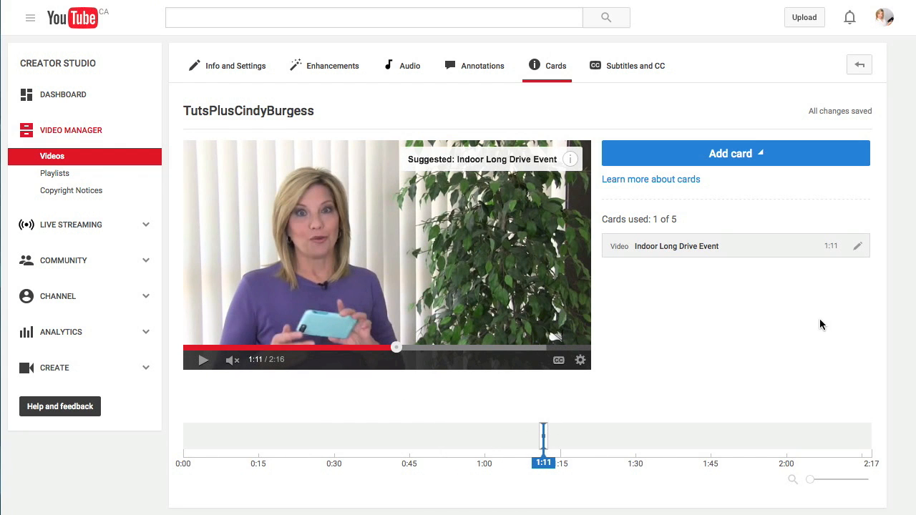
pyautogui.moveTo(858, 249)
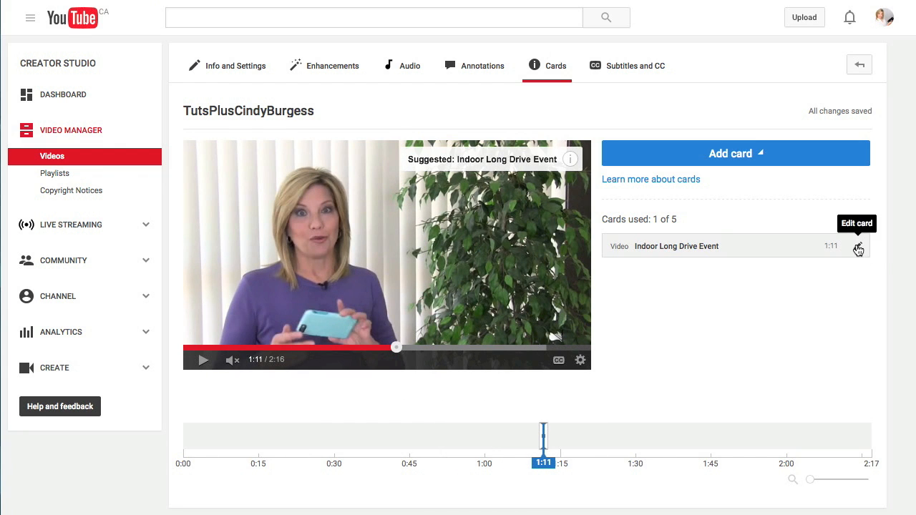
pyautogui.click(858, 248)
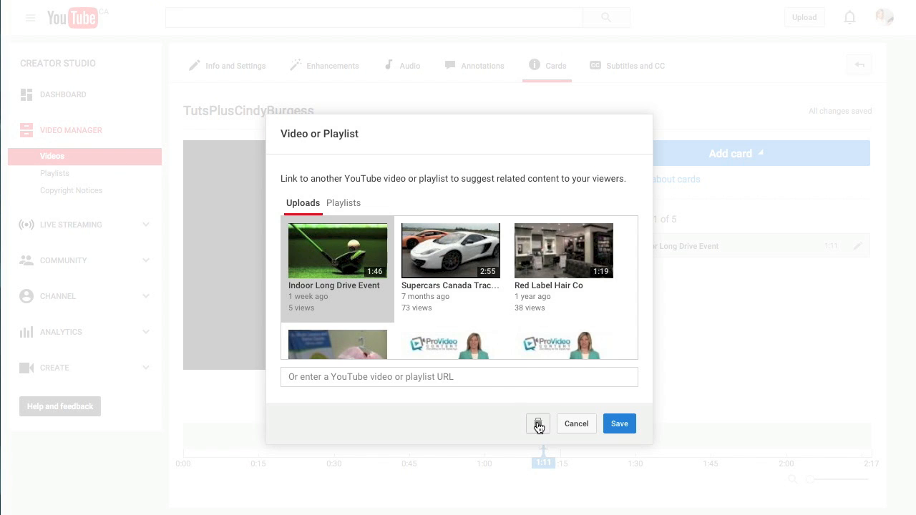
pyautogui.click(576, 424)
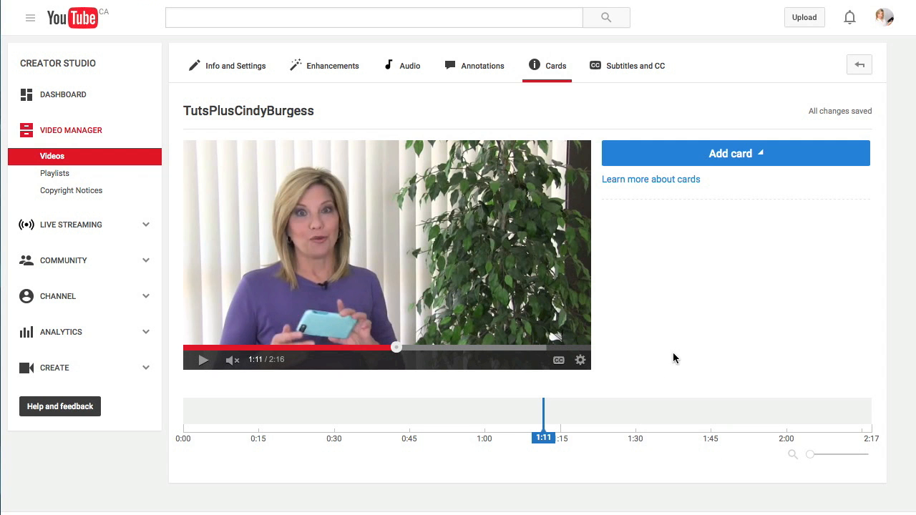
# Preview and cancel the Channel card form, then start a Poll card at 1:11
pyautogui.click(735, 154)
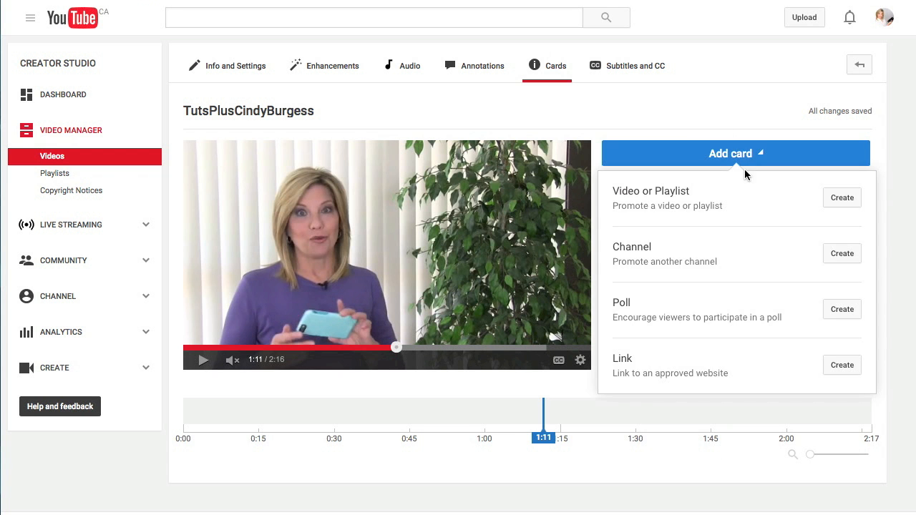
pyautogui.moveTo(664, 279)
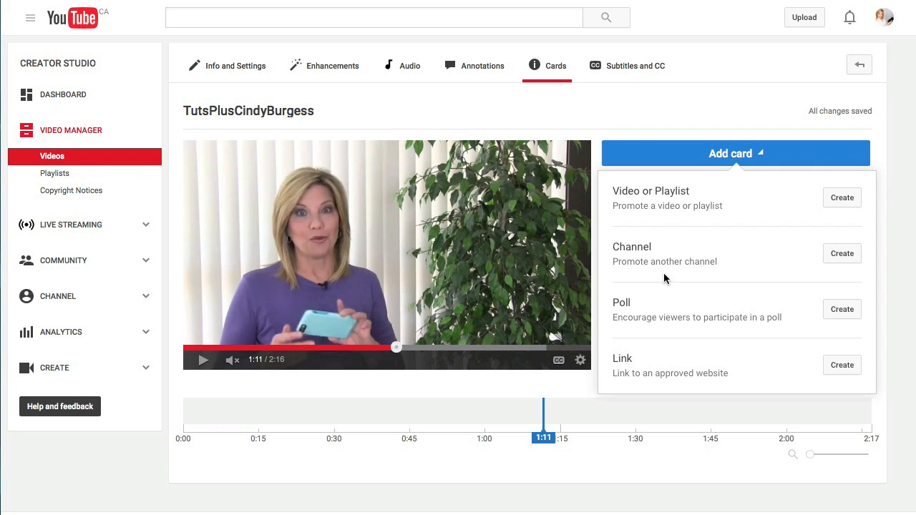
pyautogui.moveTo(679, 257)
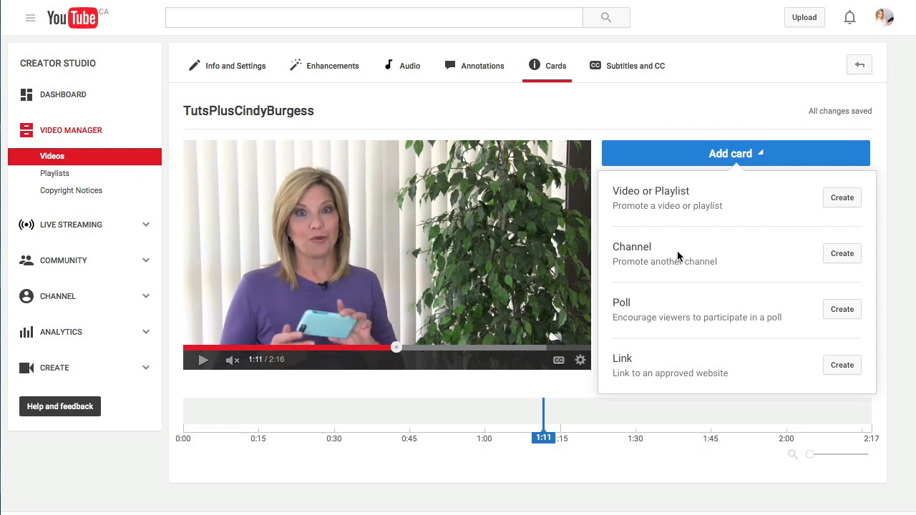
pyautogui.click(842, 253)
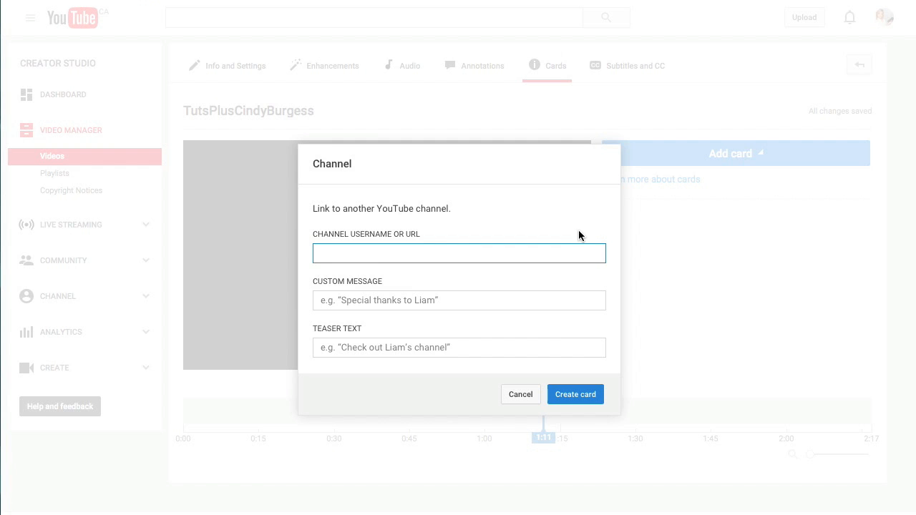
pyautogui.moveTo(521, 395)
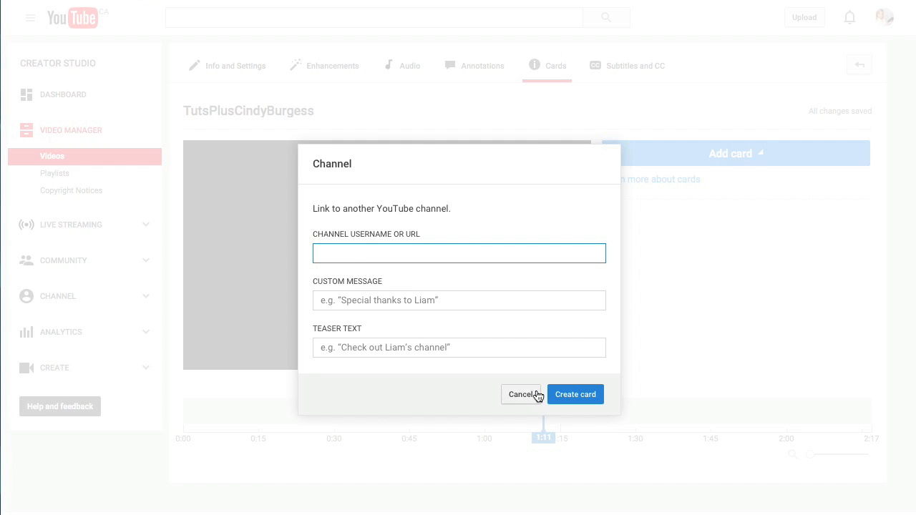
pyautogui.click(519, 394)
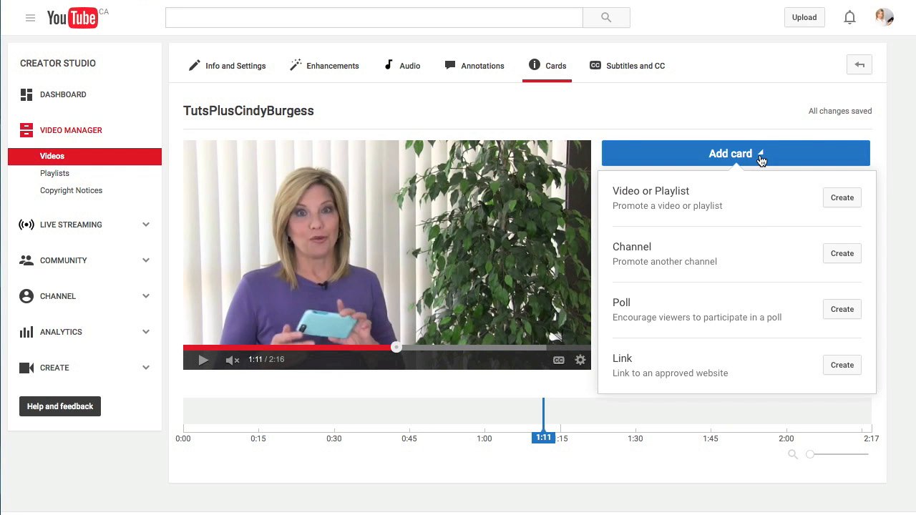
pyautogui.click(842, 309)
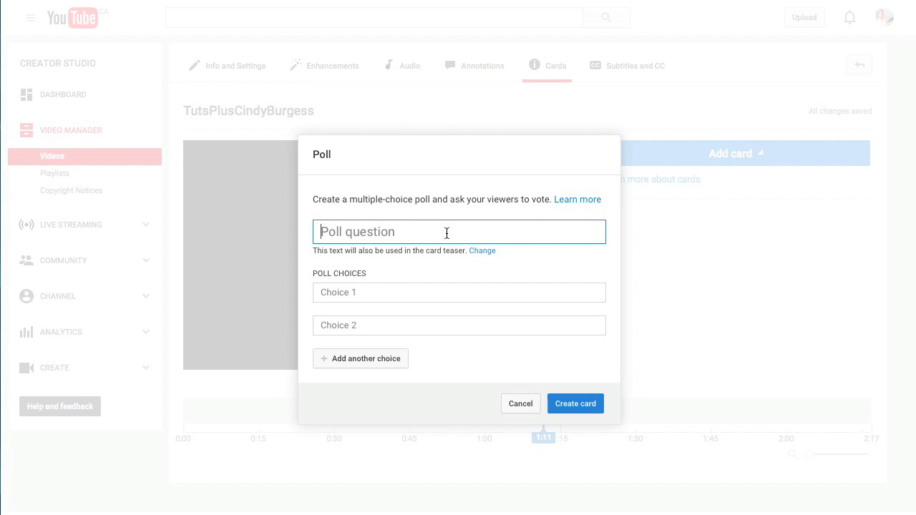
pyautogui.moveTo(423, 286)
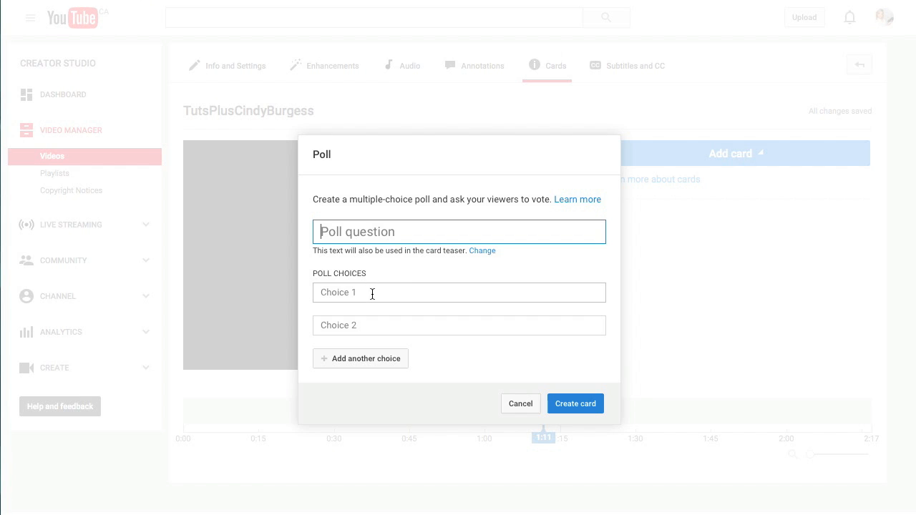
# Grow the Poll form to four empty choices, then cancel without creating it
pyautogui.click(360, 359)
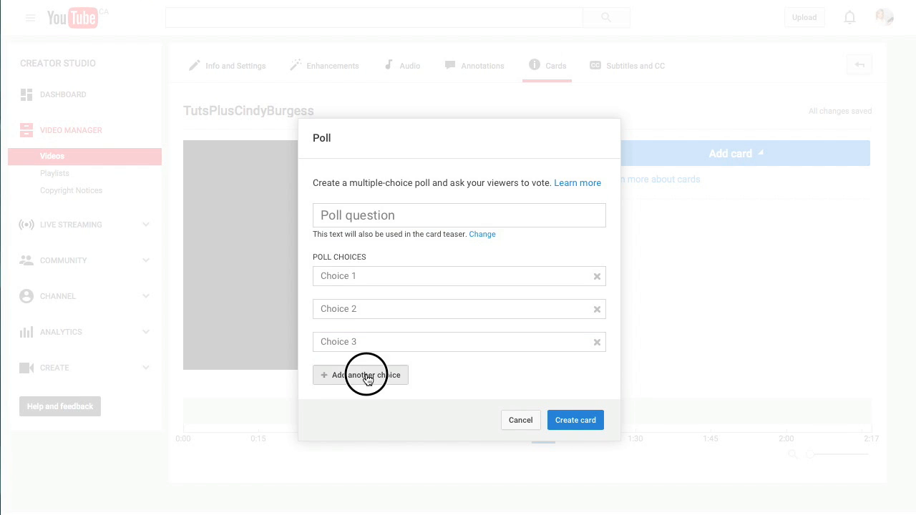
pyautogui.click(360, 375)
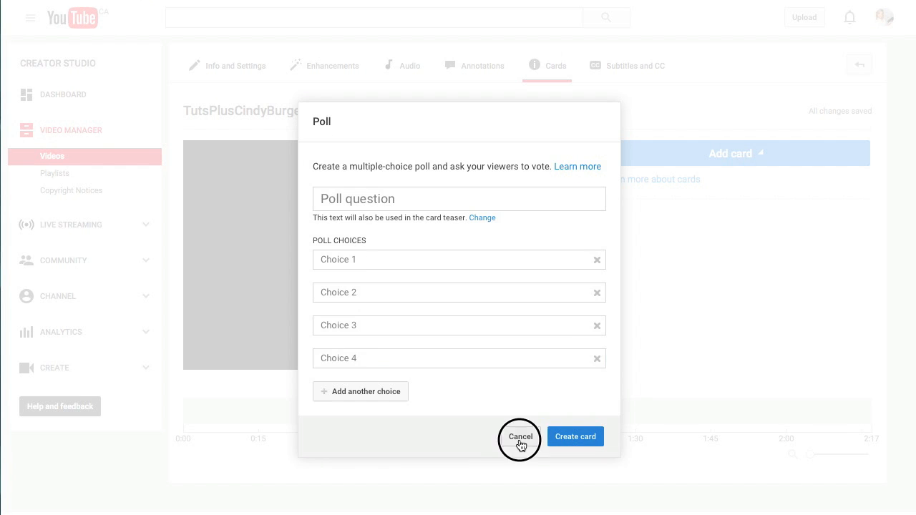
pyautogui.click(520, 437)
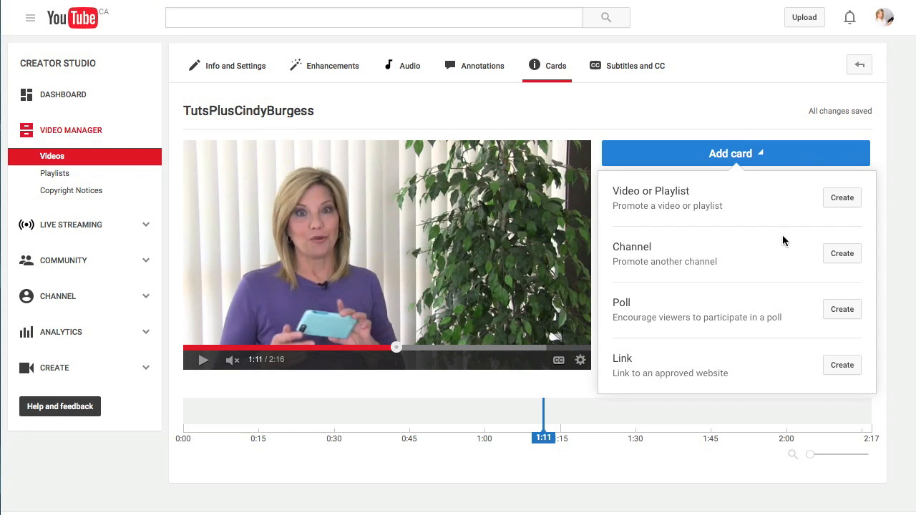
pyautogui.moveTo(697, 362)
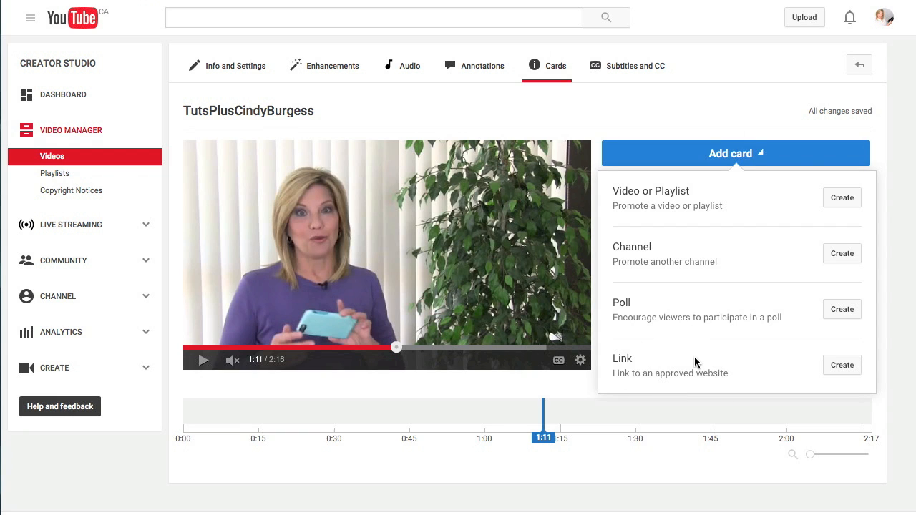
pyautogui.moveTo(761, 368)
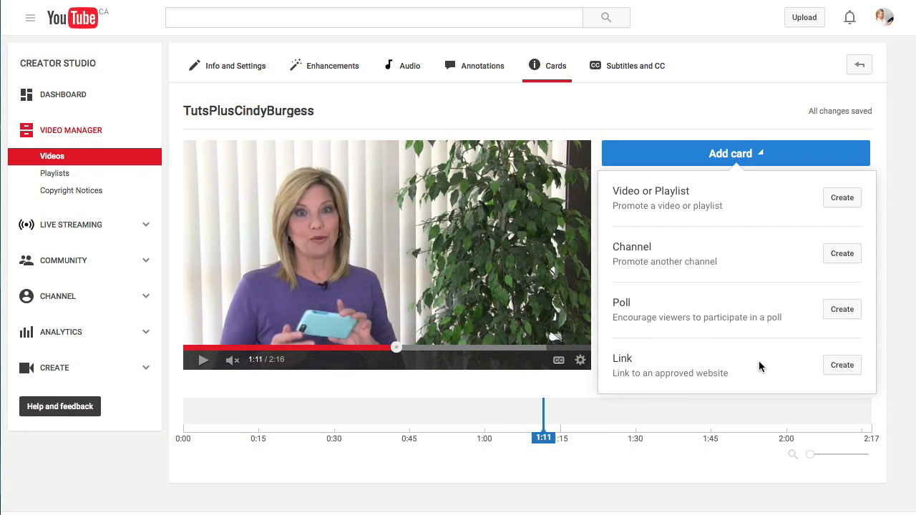
pyautogui.click(842, 365)
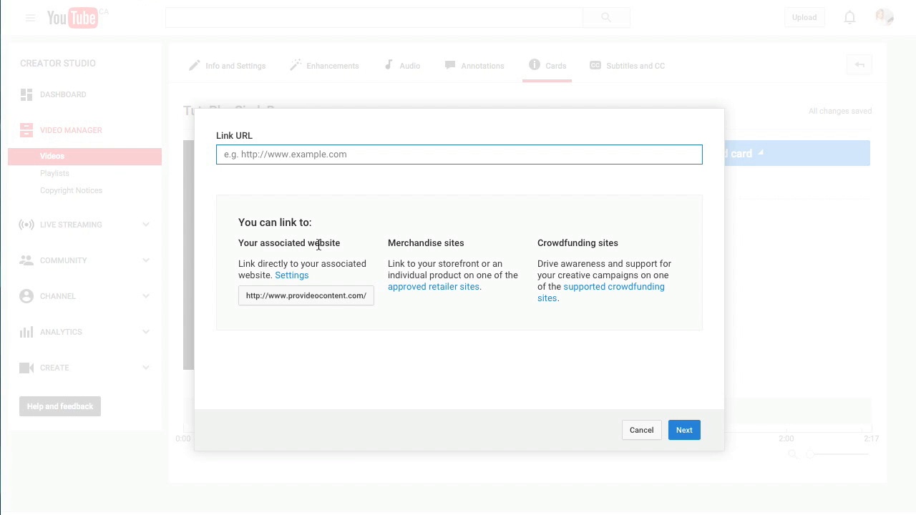
pyautogui.moveTo(511, 308)
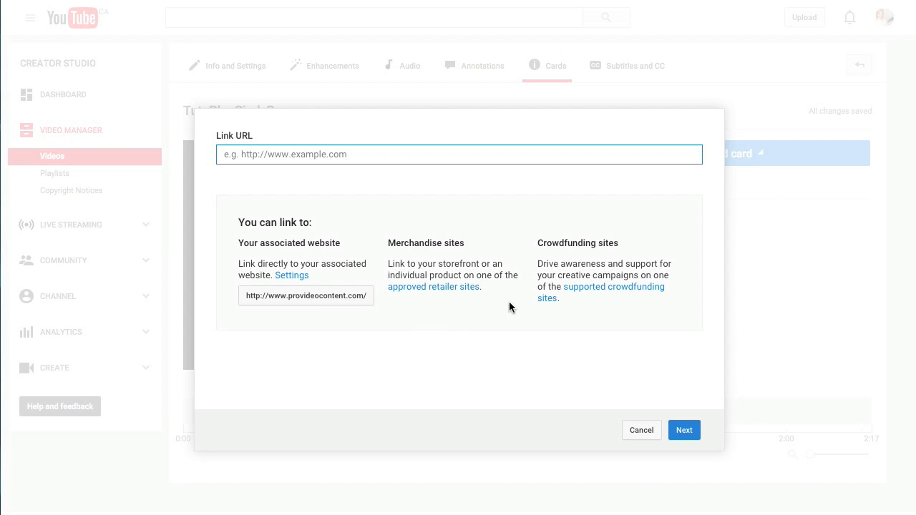
pyautogui.moveTo(436, 243)
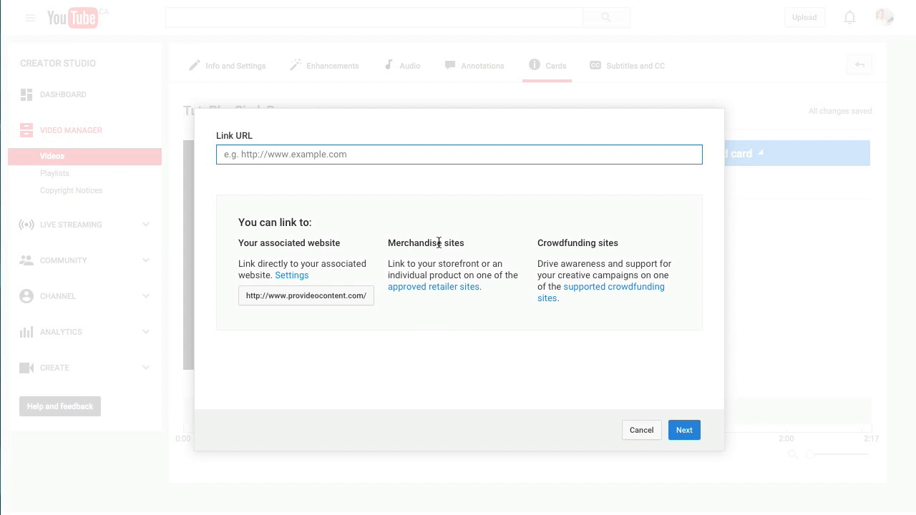
pyautogui.moveTo(612, 352)
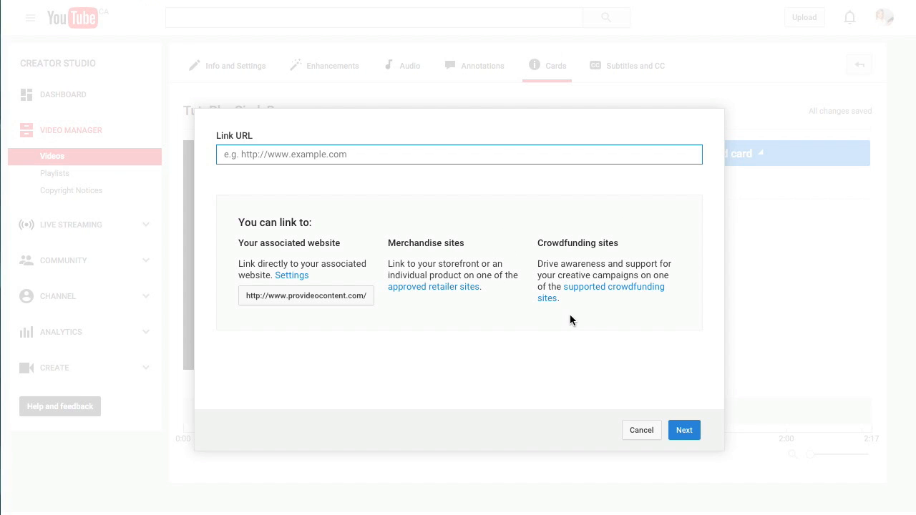
pyautogui.moveTo(588, 324)
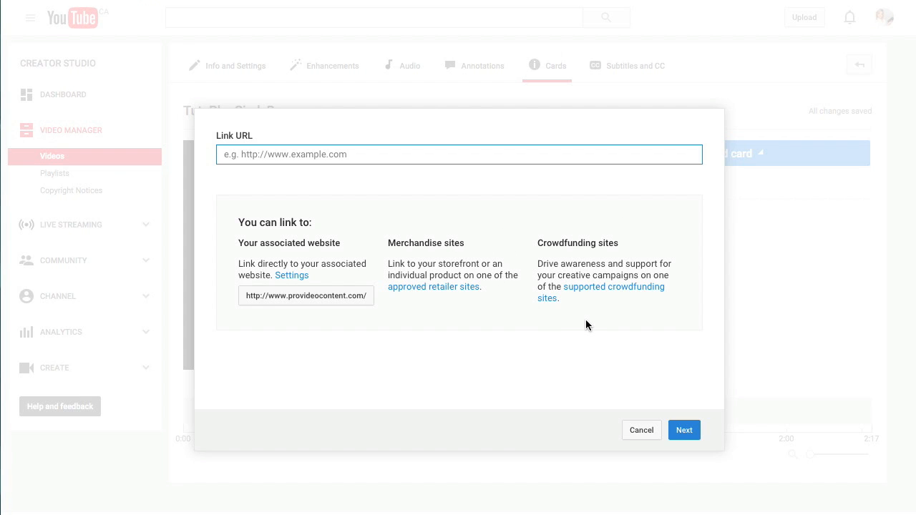
pyautogui.moveTo(332, 333)
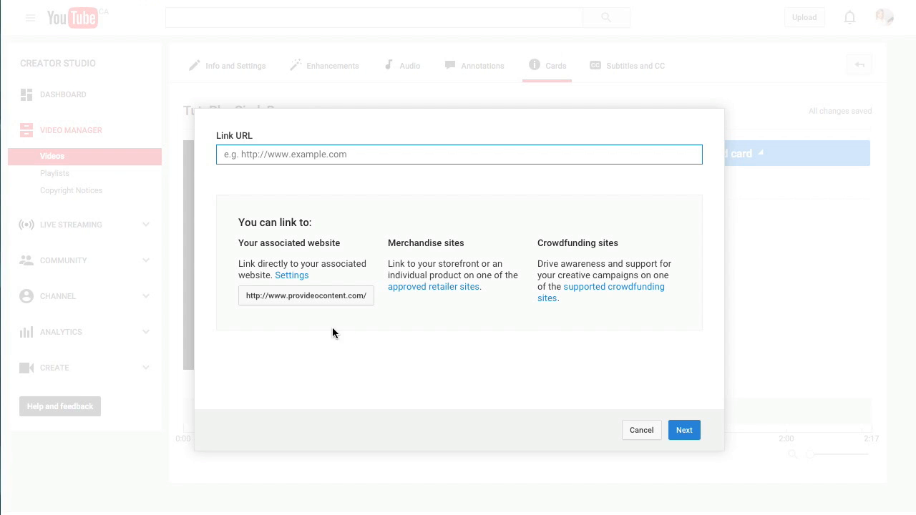
pyautogui.moveTo(304, 325)
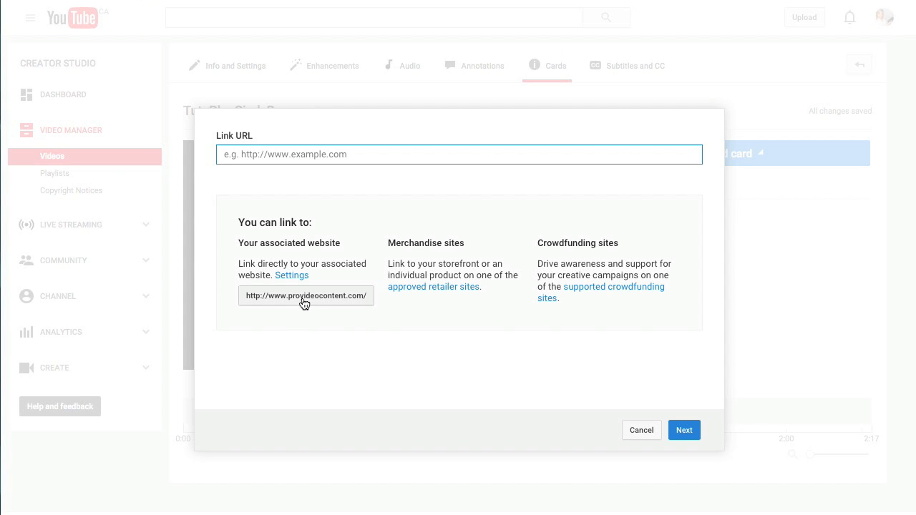
pyautogui.click(306, 296)
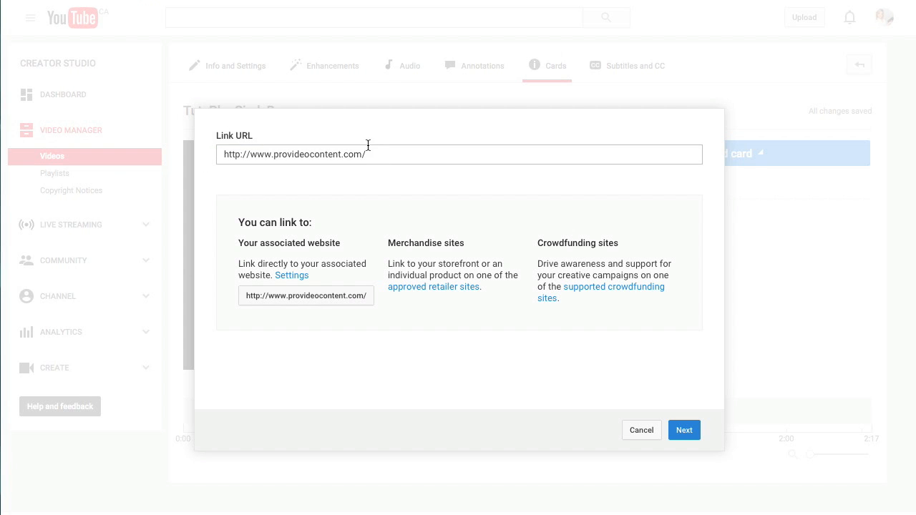
pyautogui.click(684, 430)
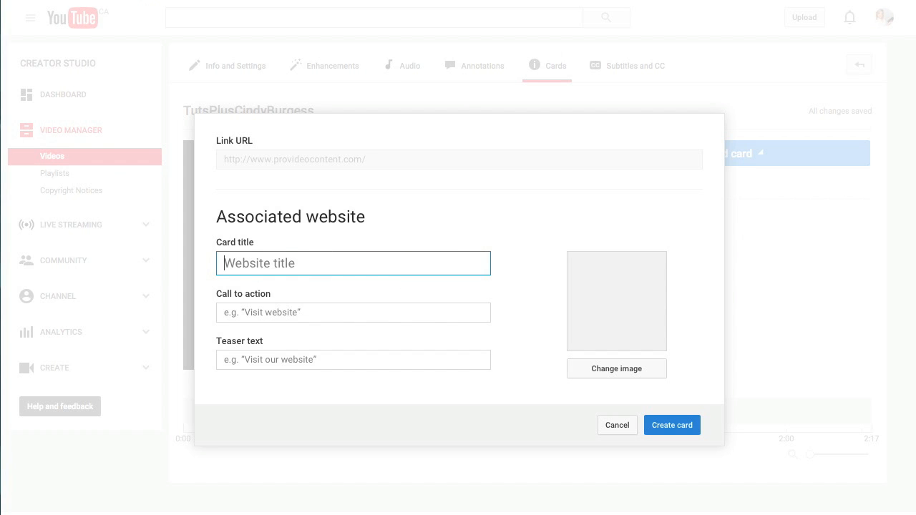
# Enter card title 'Title', call to action 'Call to action' and teaser 'Teaser text'
pyautogui.write('Title')
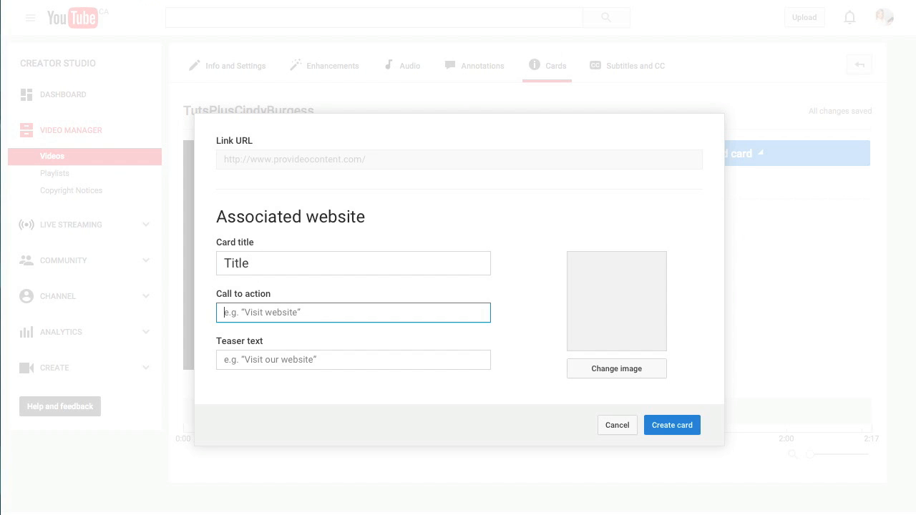
pyautogui.write('Ca')
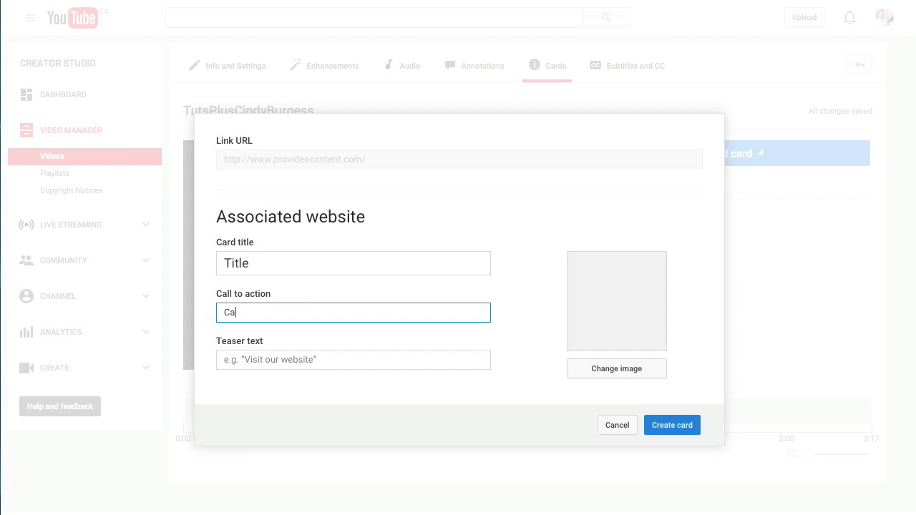
pyautogui.click(353, 360)
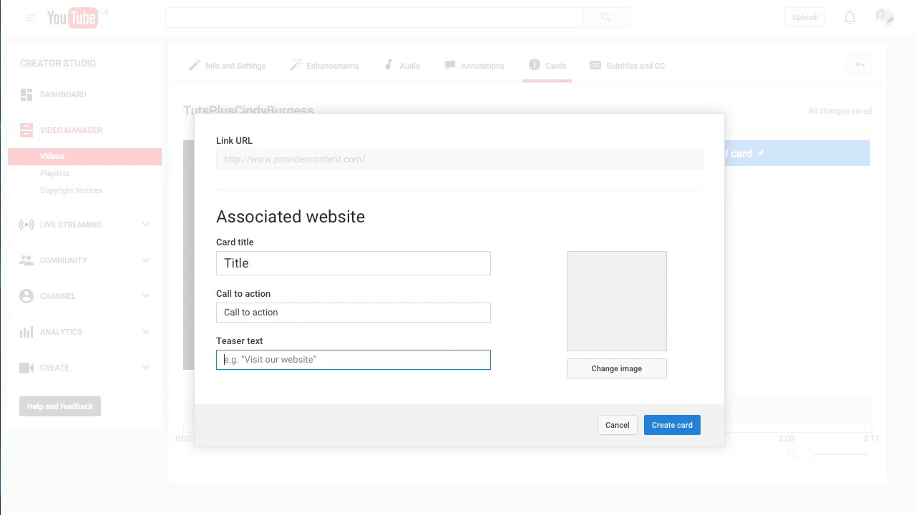
pyautogui.write('Teaser text')
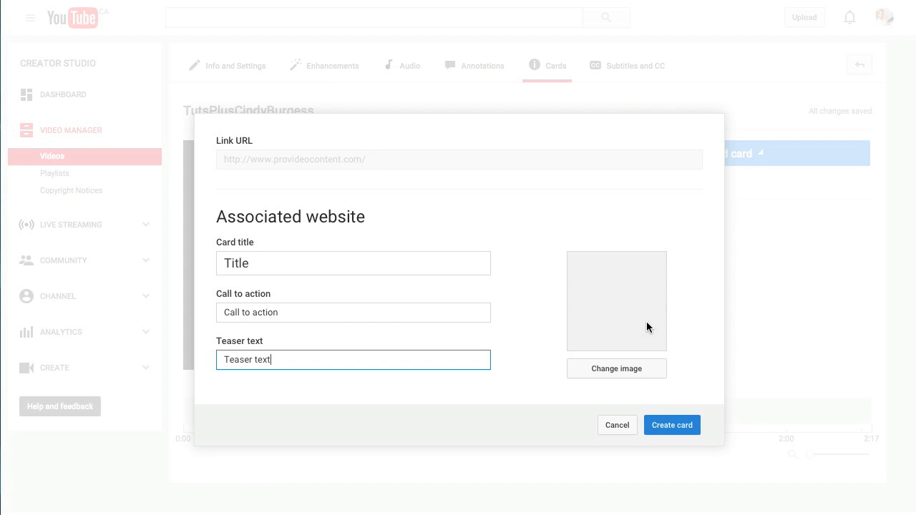
pyautogui.moveTo(630, 309)
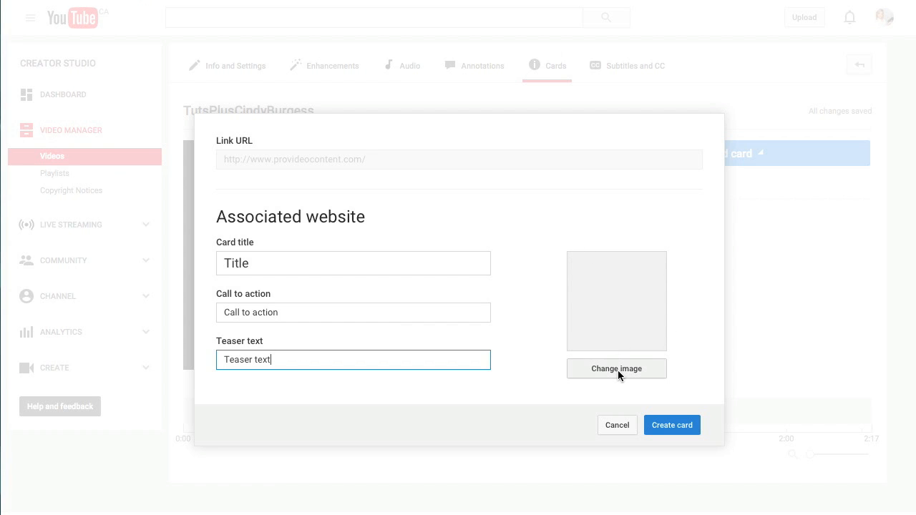
# Set the card image to Pro-Video_Icon.png from the Desktop and create the card
pyautogui.click(616, 368)
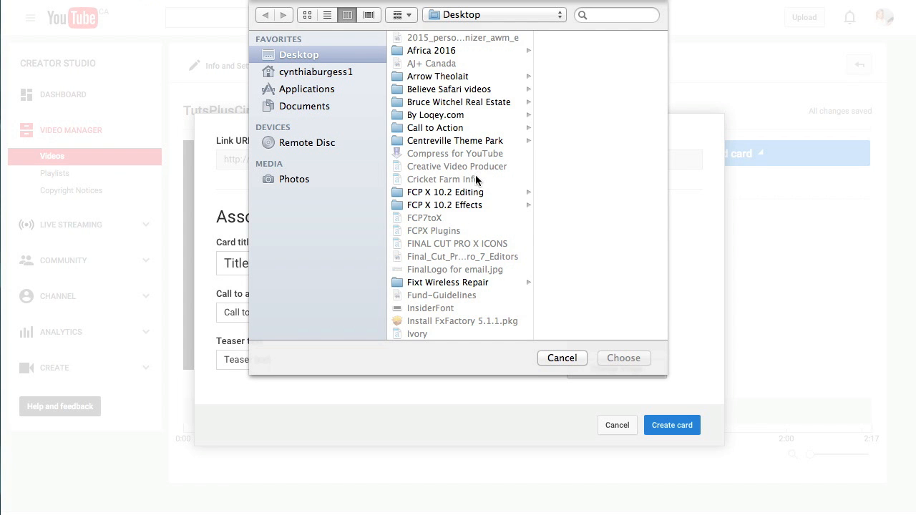
pyautogui.scroll(-3)
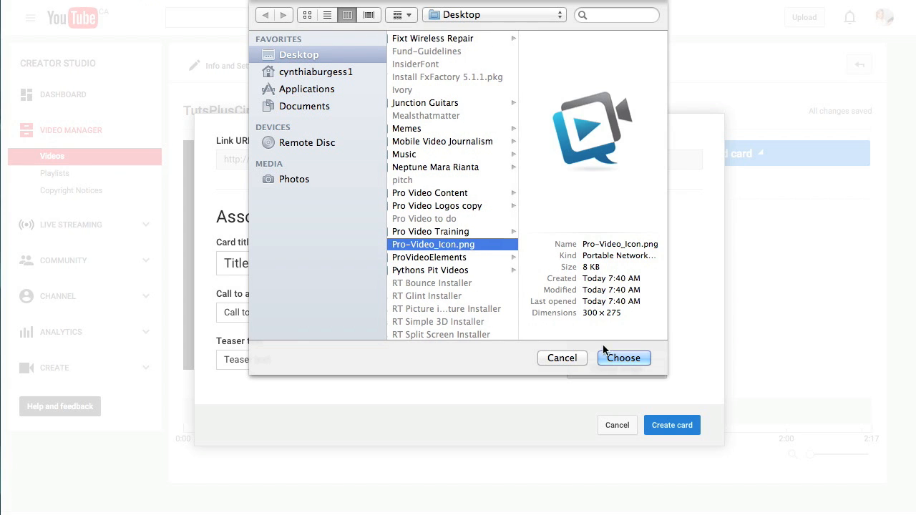
pyautogui.click(623, 358)
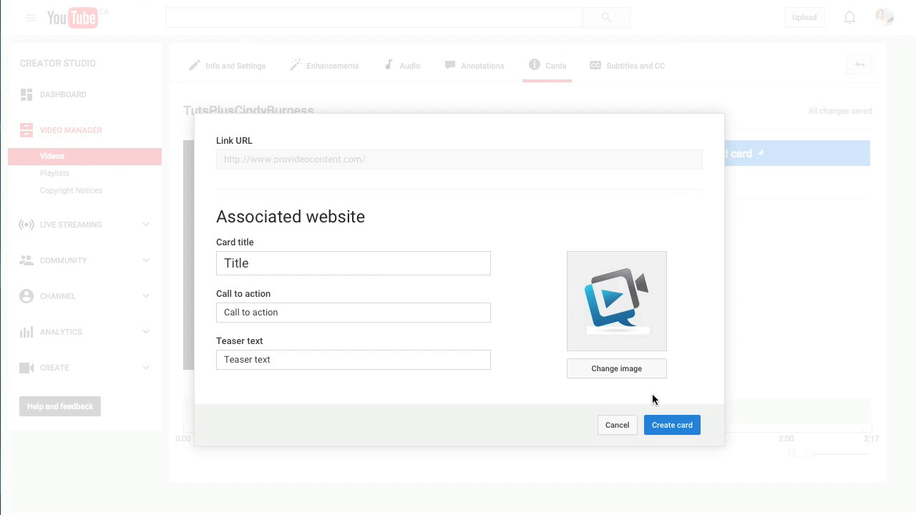
pyautogui.click(672, 424)
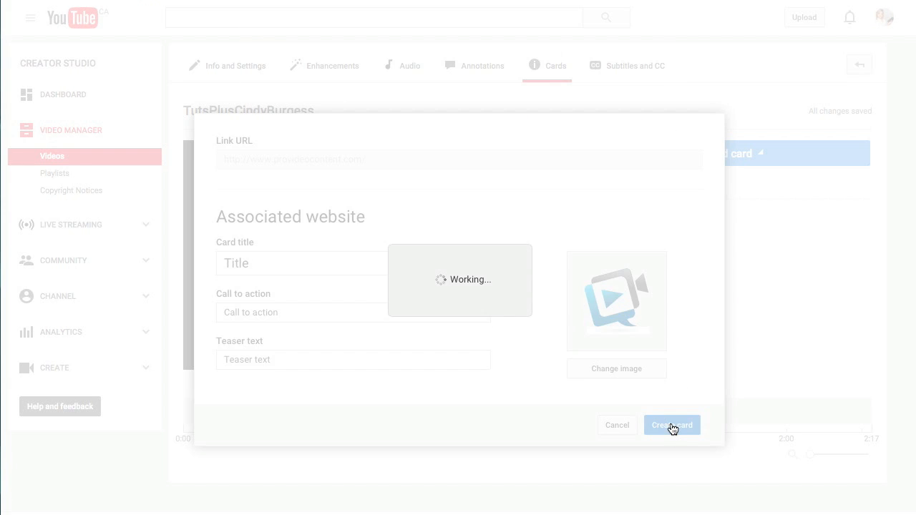
# Expand the 'Teaser text' preview at 1:11 to show the icon, Title and Call to action
pyautogui.click(672, 425)
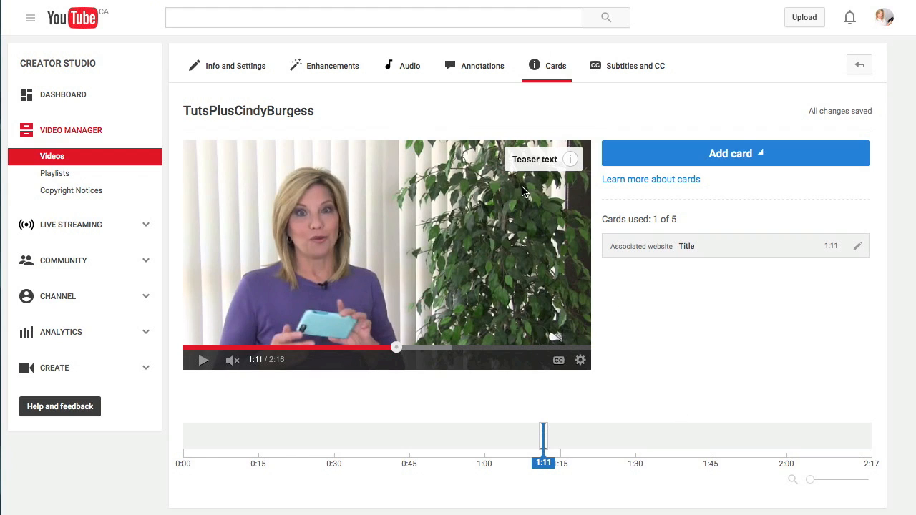
pyautogui.moveTo(529, 165)
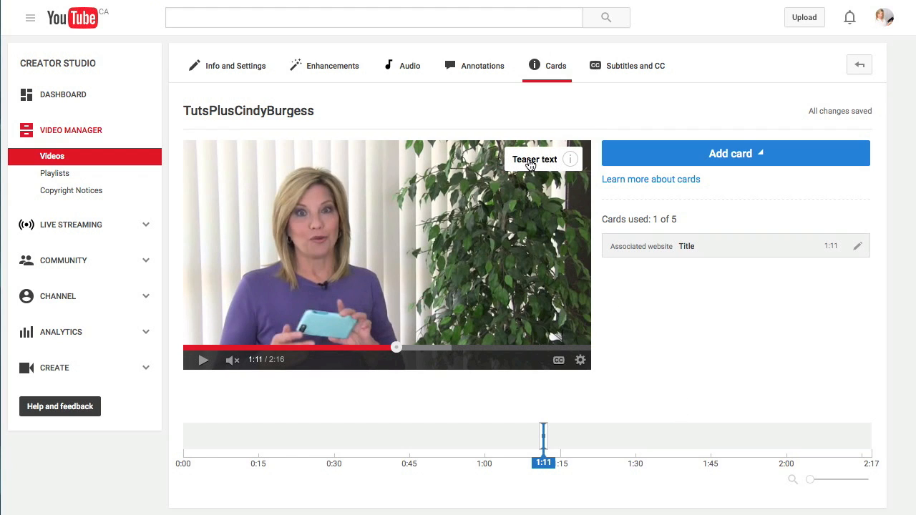
pyautogui.click(534, 159)
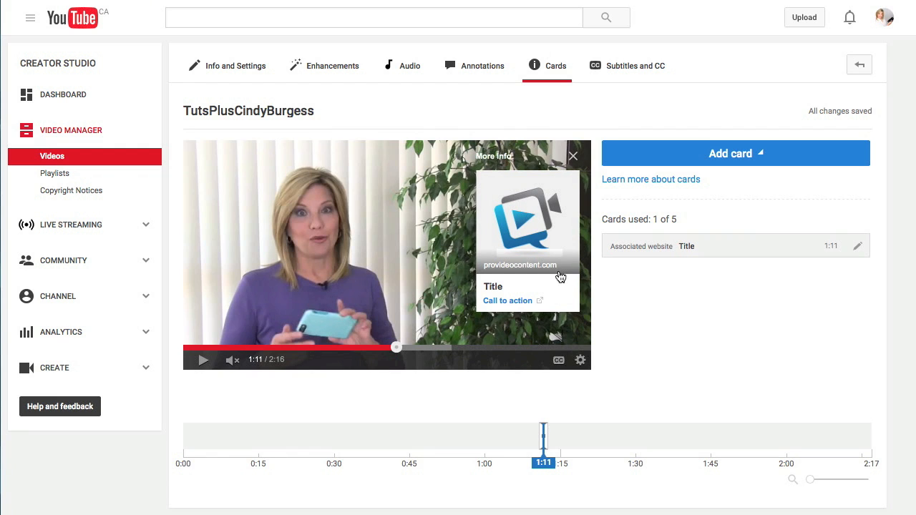
pyautogui.moveTo(537, 274)
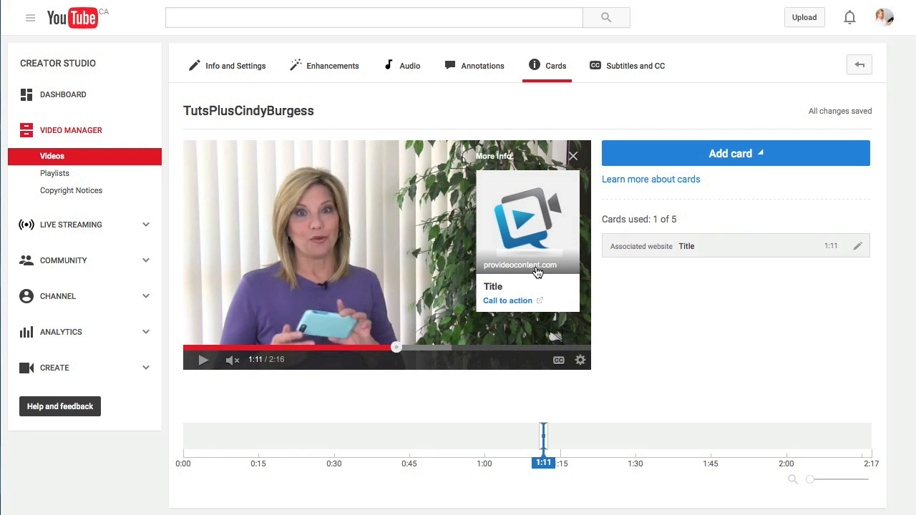
pyautogui.moveTo(512, 291)
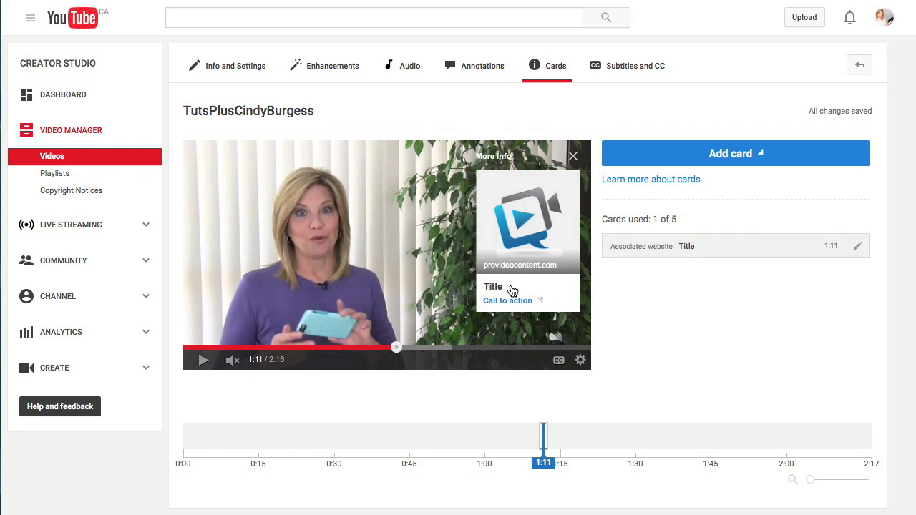
pyautogui.moveTo(506, 305)
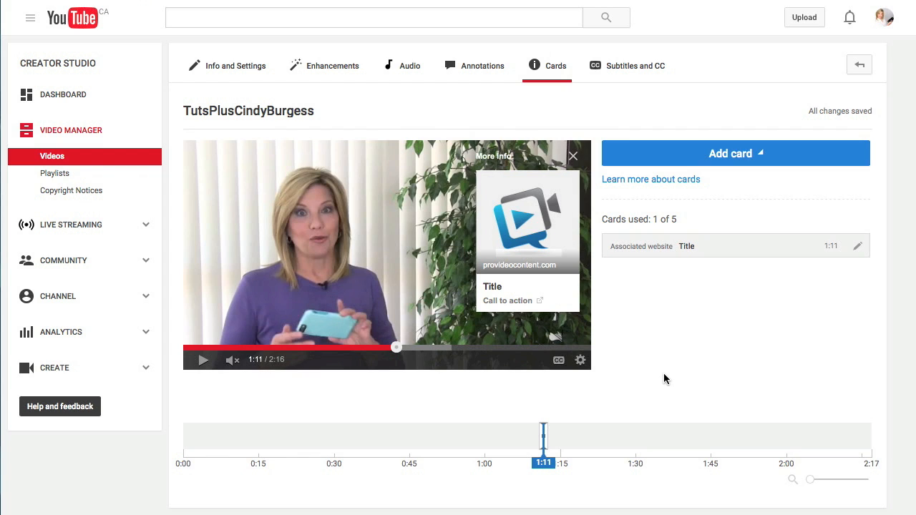
pyautogui.moveTo(670, 378)
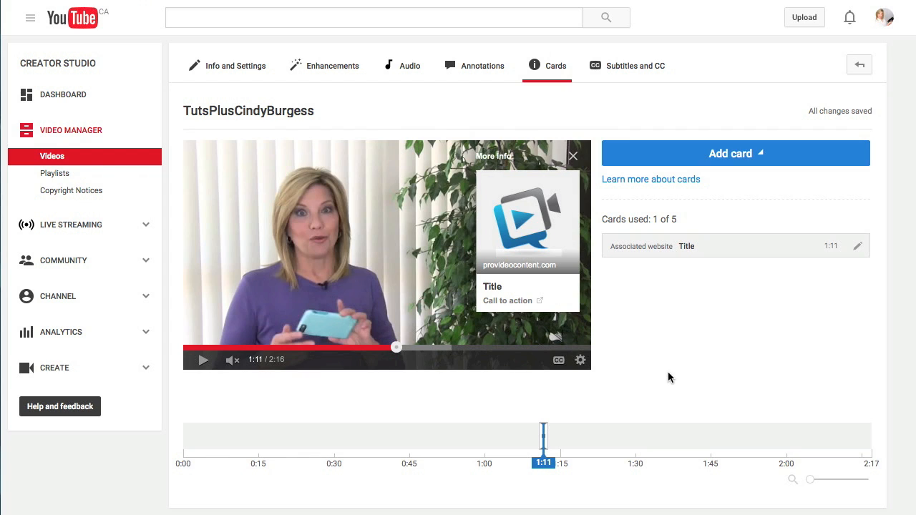